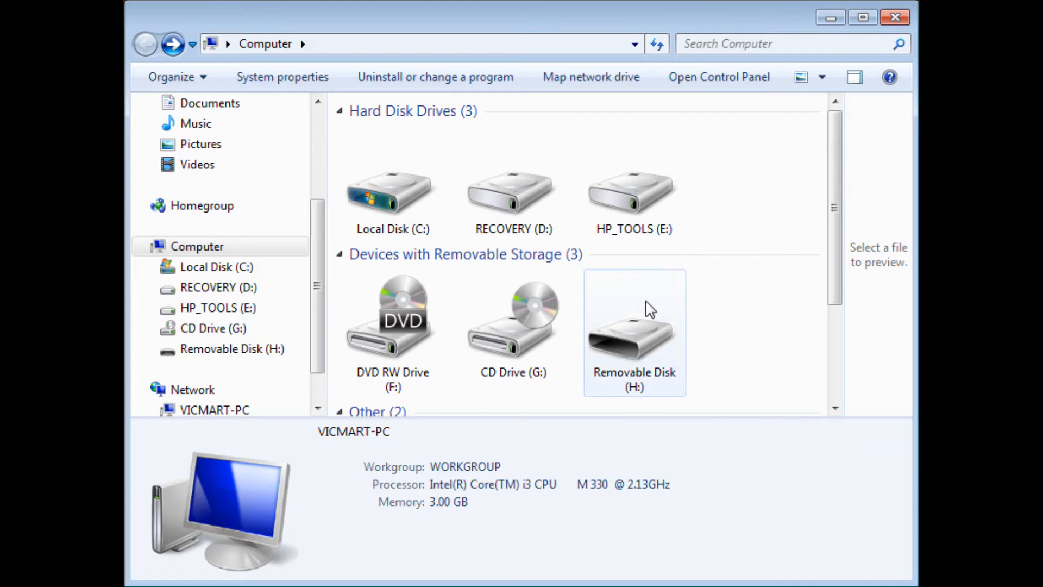
# Select Removable Disk (H:) to show its 508 KB total and 486 KB free
pyautogui.click(632, 326)
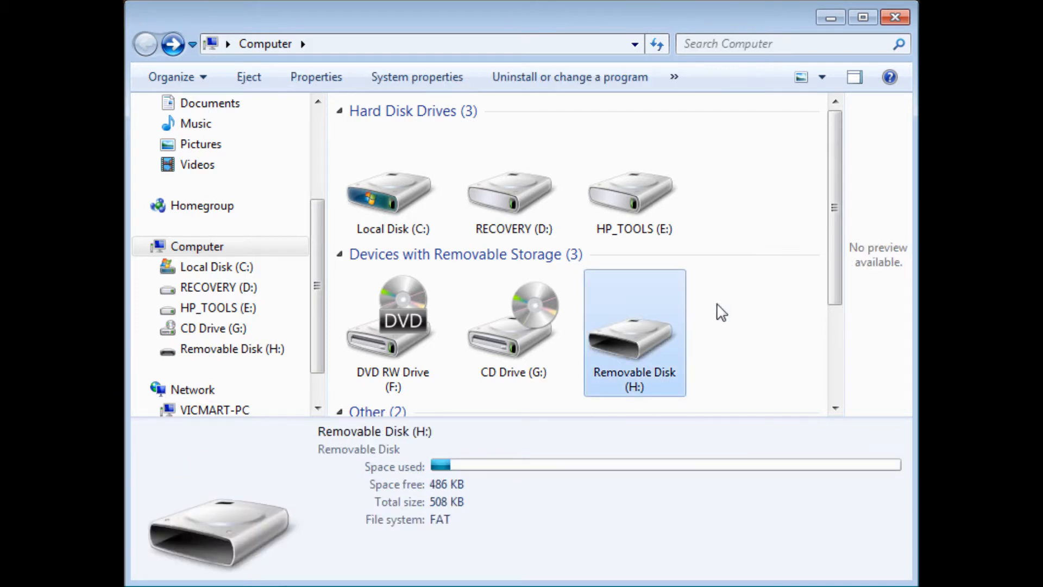
pyautogui.moveTo(745, 379)
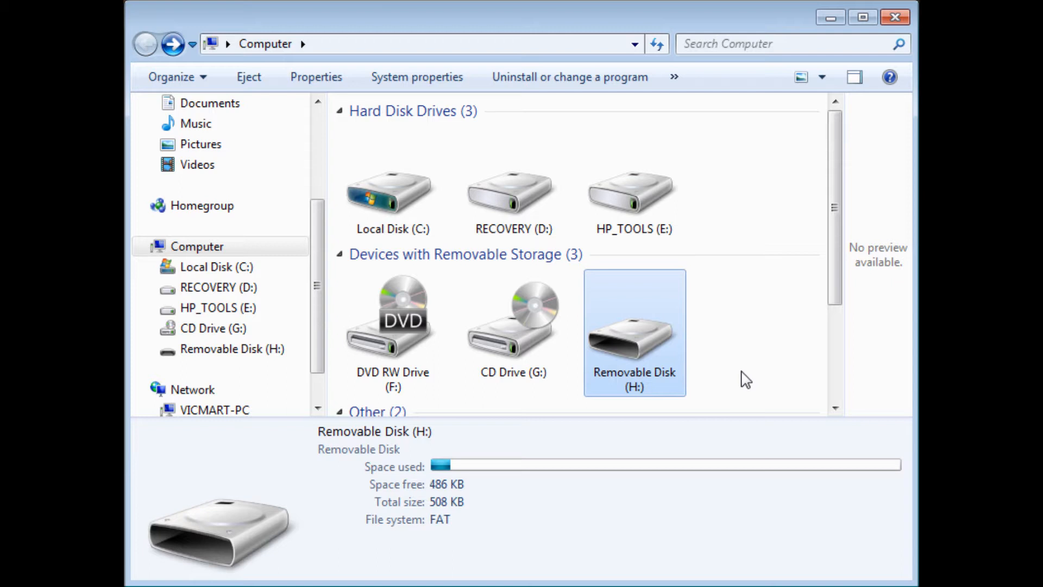
pyautogui.moveTo(631, 353)
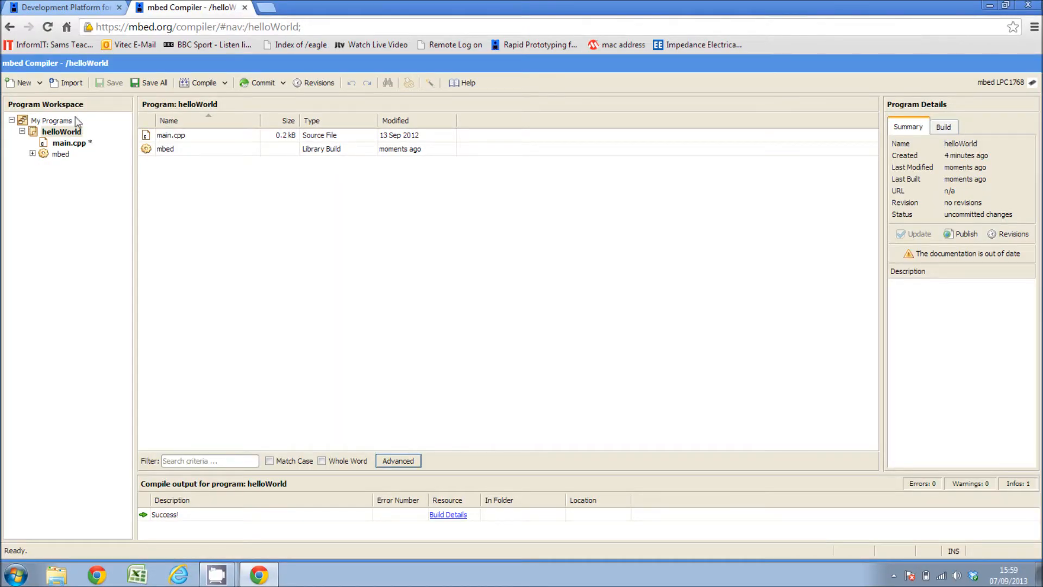
# Open main.cpp of helloWorld and compile it into helloWorld_LPC1768.bin
pyautogui.click(170, 135)
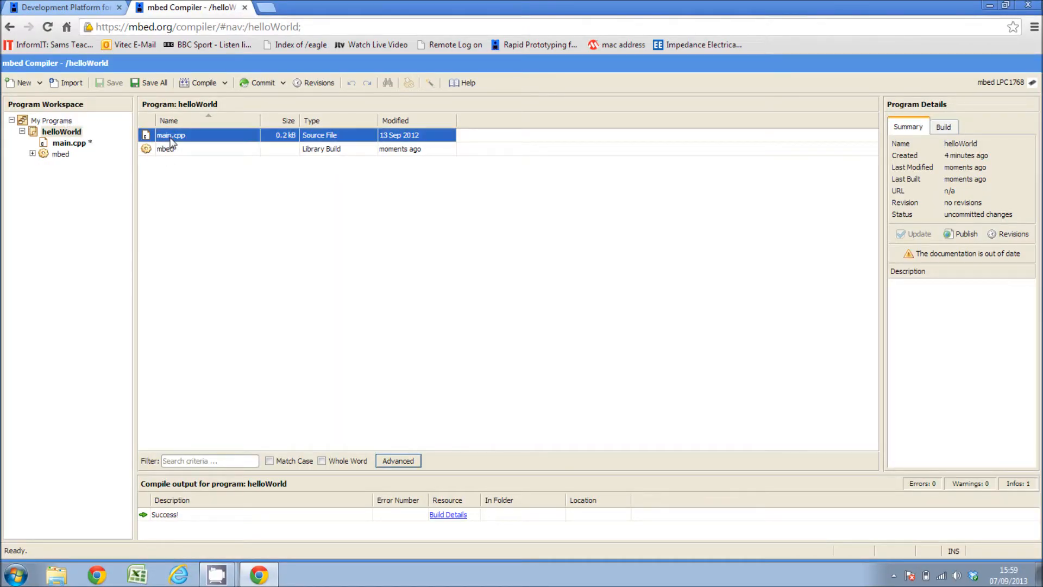
pyautogui.doubleClick(170, 135)
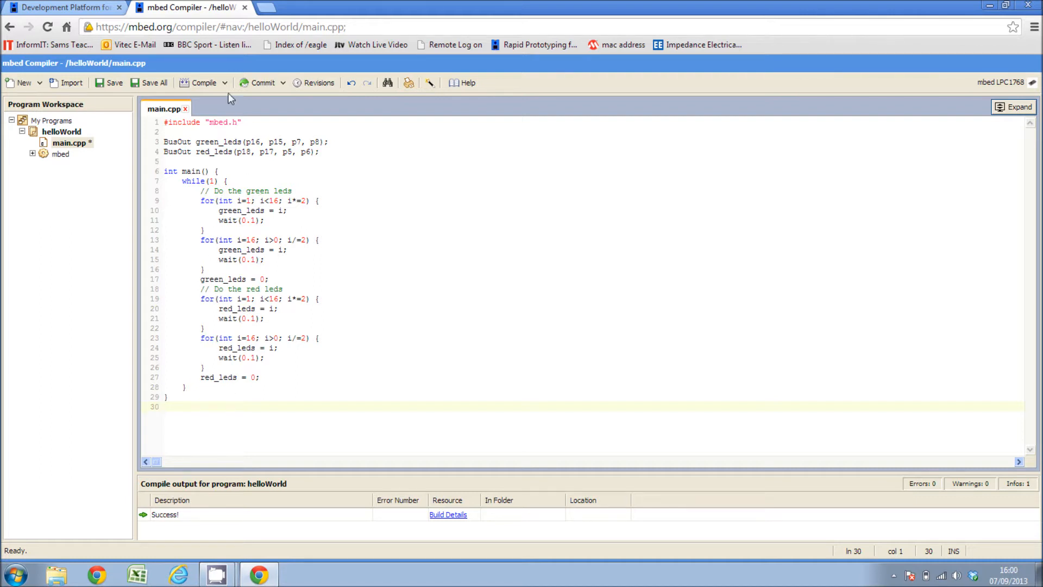
pyautogui.click(109, 83)
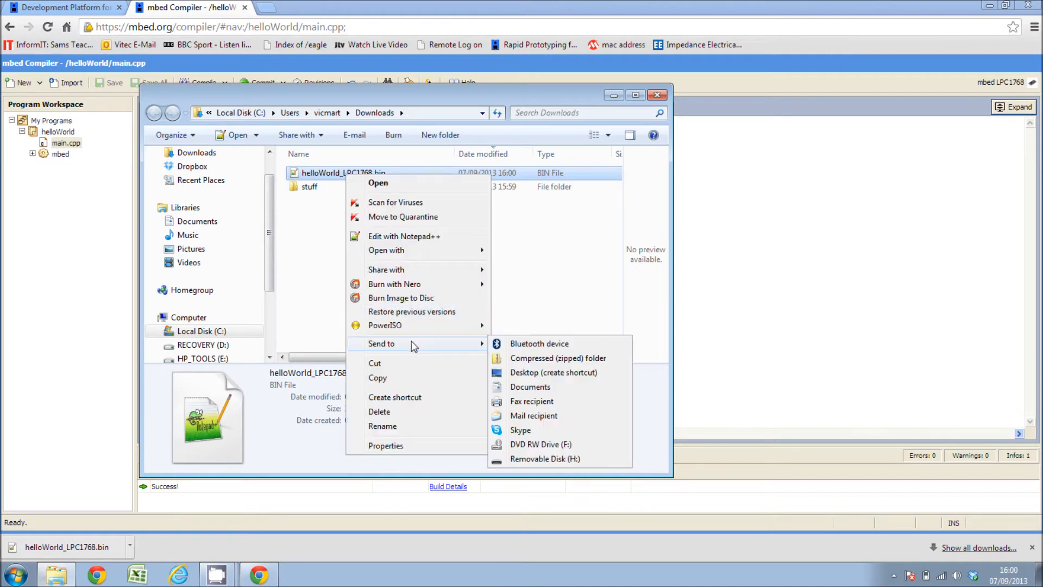
pyautogui.moveTo(537, 459)
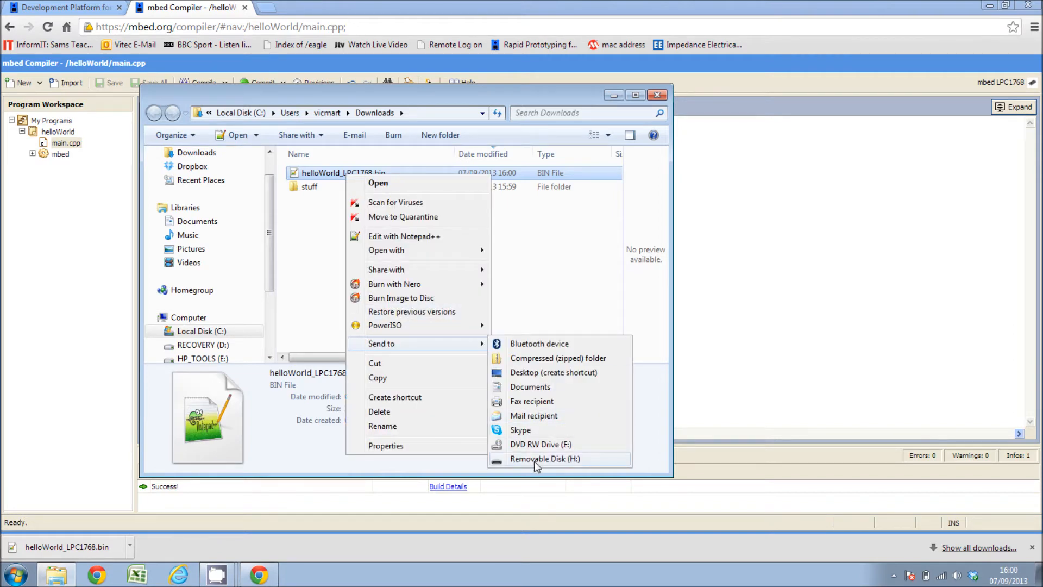
# Send helloWorld_LPC1768.bin from Downloads to Removable Disk (H:)
pyautogui.click(545, 459)
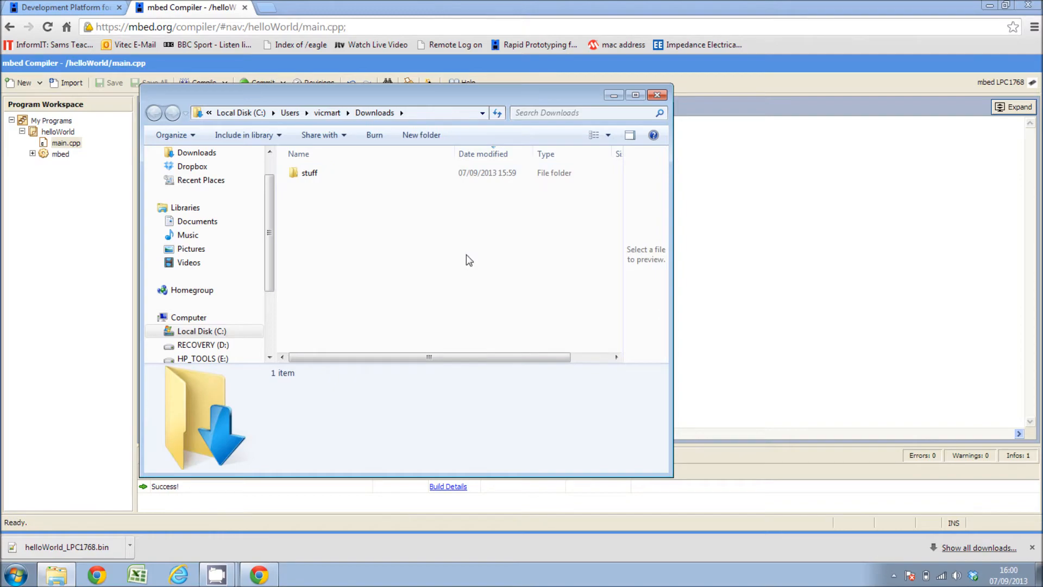